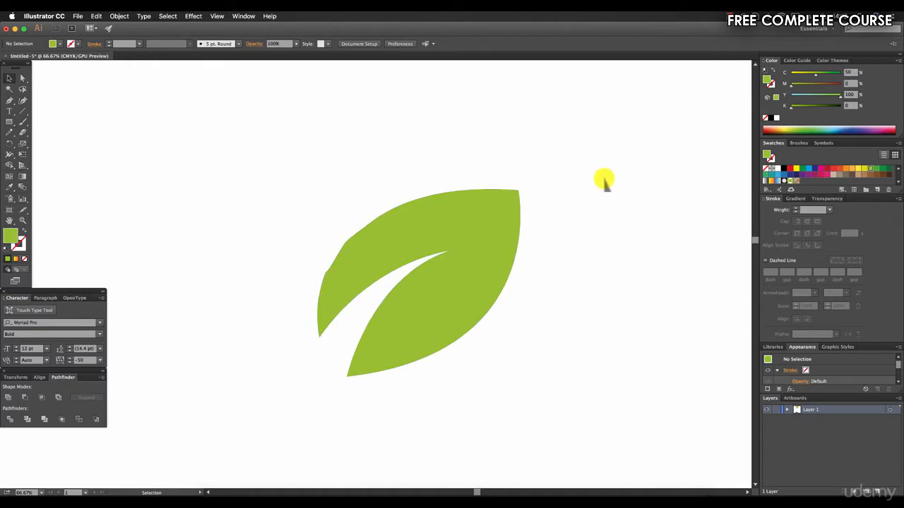
{"action": "mouse_move", "coordinate": [309, 252]}
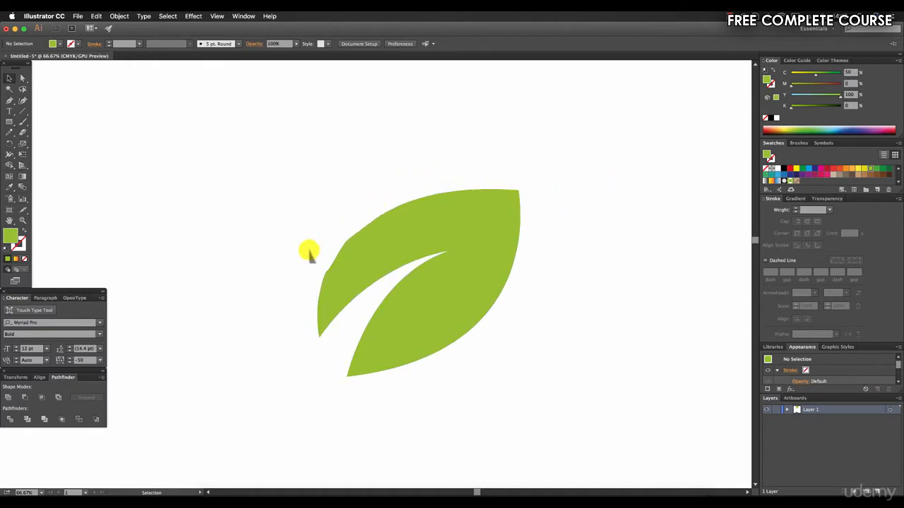
{"action": "mouse_move", "coordinate": [494, 178]}
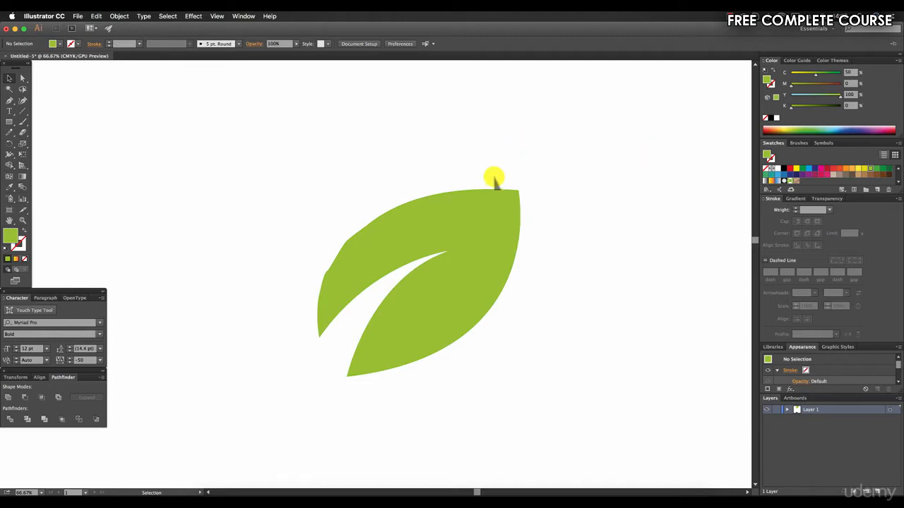
Step: Select the green leaf path with the Selection tool
{"action": "left_click_drag", "start_coordinate": [495, 177], "coordinate": [497, 192]}
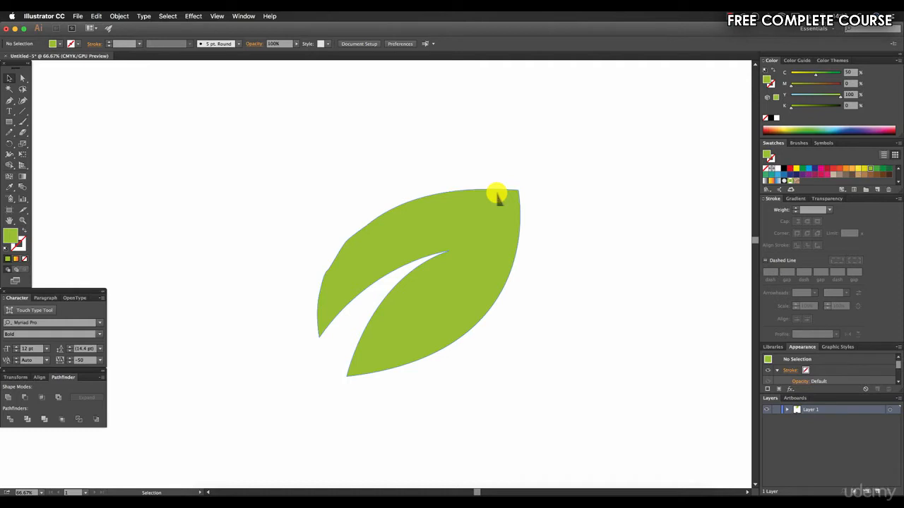
{"action": "left_click_drag", "start_coordinate": [498, 194], "coordinate": [515, 166]}
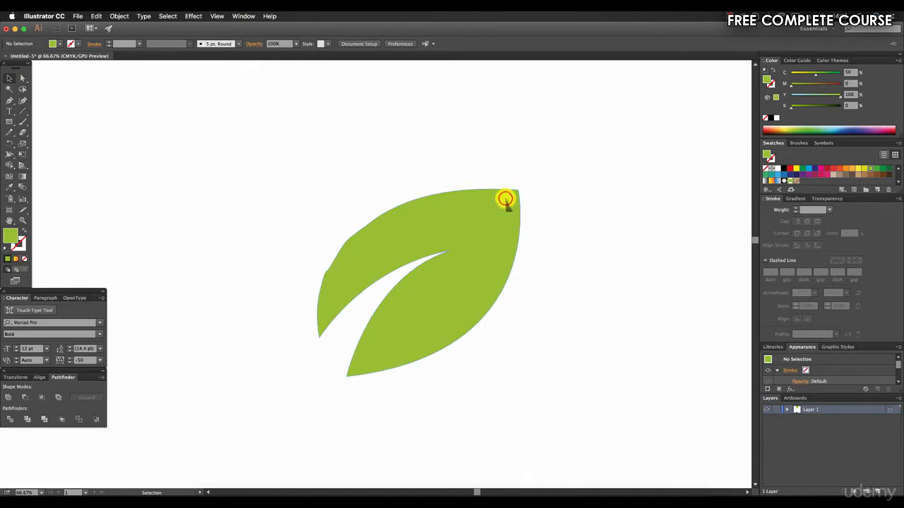
{"action": "left_click", "coordinate": [505, 200]}
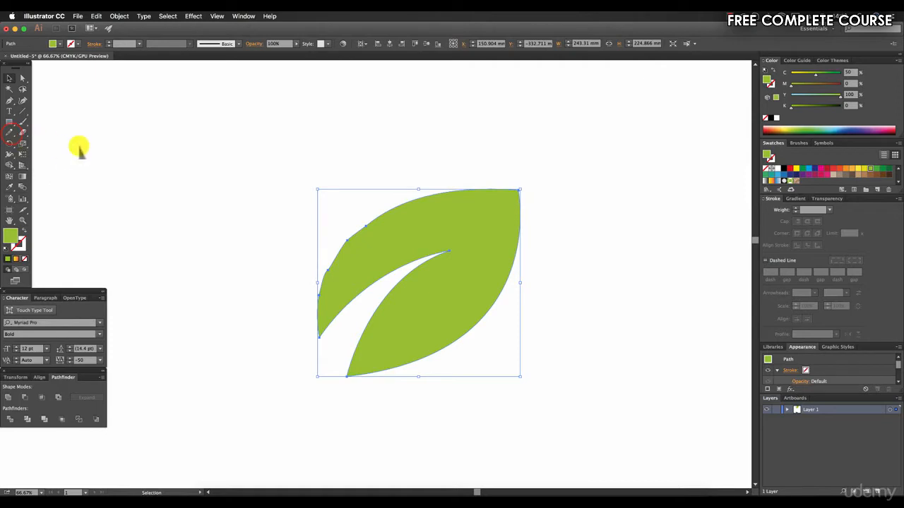
Step: Smooth the leaf's upper-left edge toward the left tip with the Smooth tool
{"action": "left_click", "coordinate": [11, 132]}
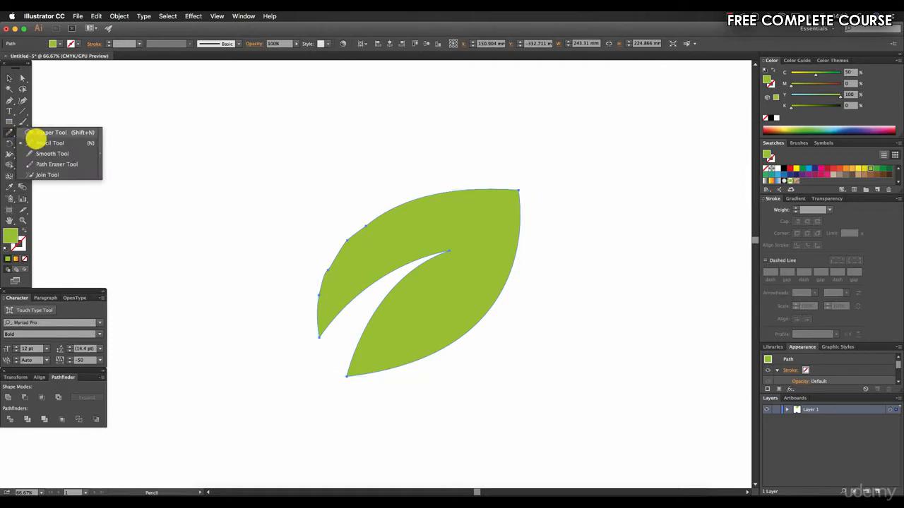
{"action": "left_click", "coordinate": [51, 153]}
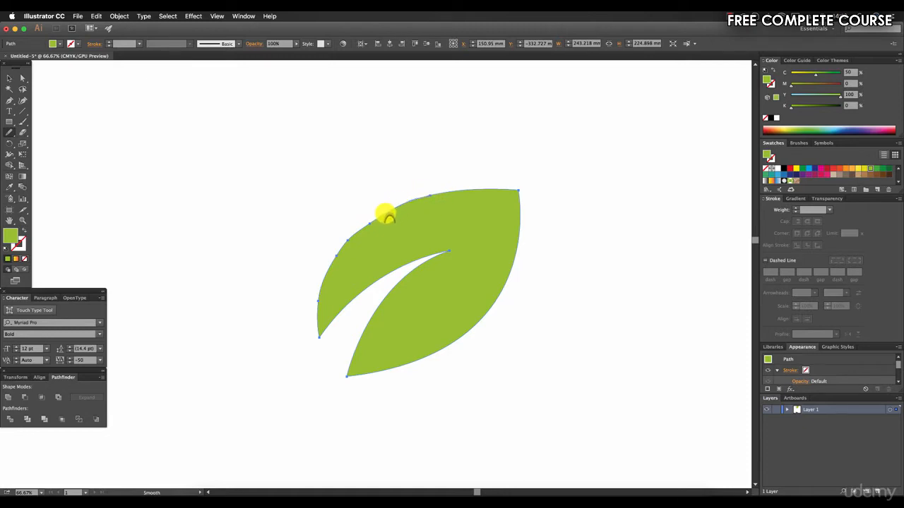
{"action": "left_click_drag", "start_coordinate": [387, 215], "coordinate": [351, 238]}
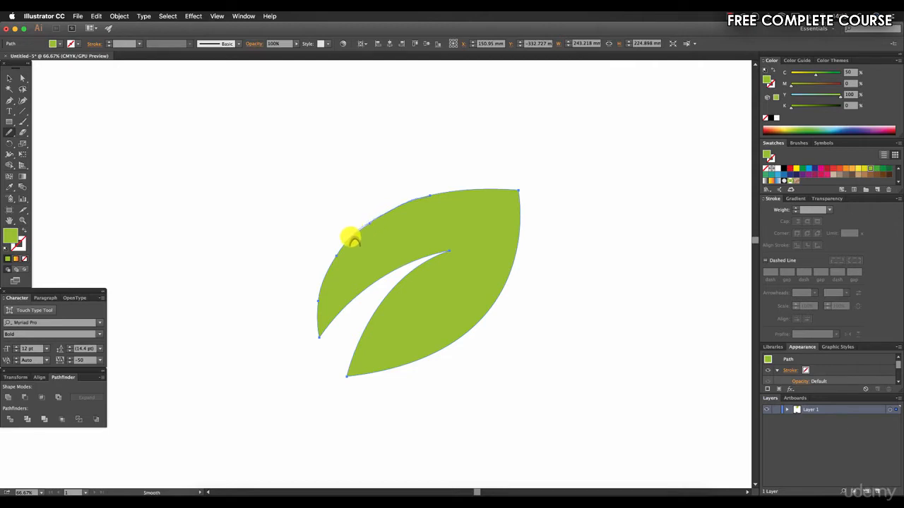
{"action": "left_click_drag", "start_coordinate": [353, 238], "coordinate": [319, 295]}
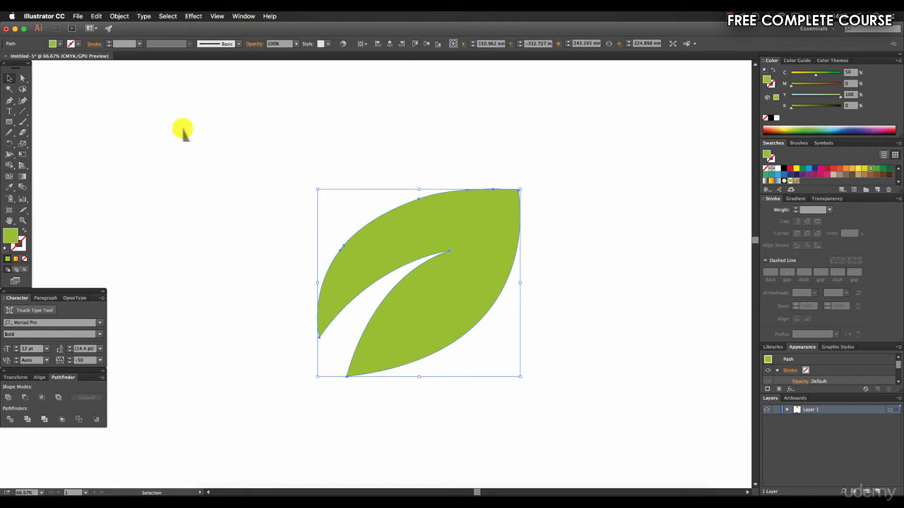
{"action": "mouse_move", "coordinate": [429, 176]}
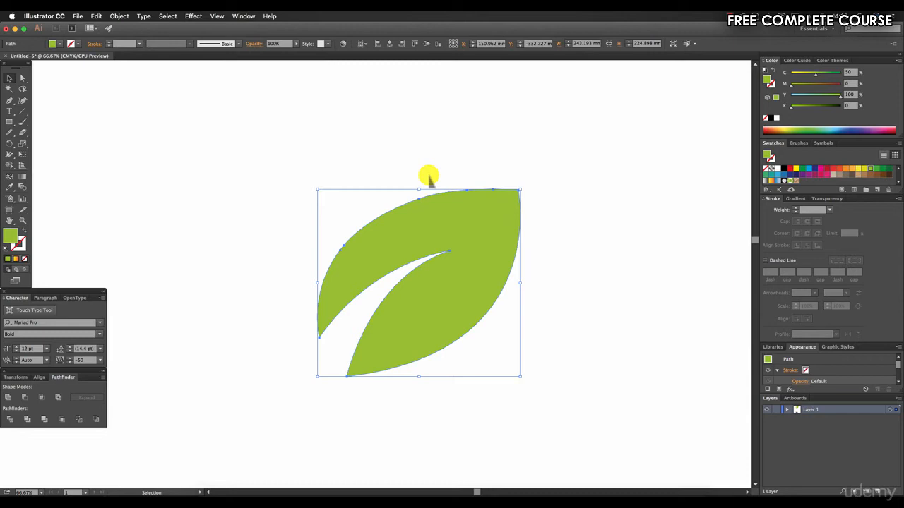
{"action": "mouse_move", "coordinate": [575, 226]}
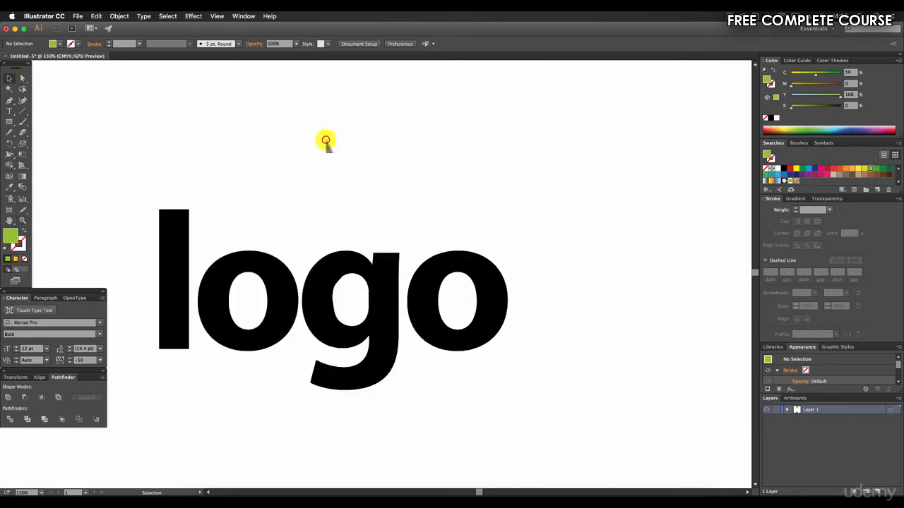
{"action": "mouse_move", "coordinate": [351, 278]}
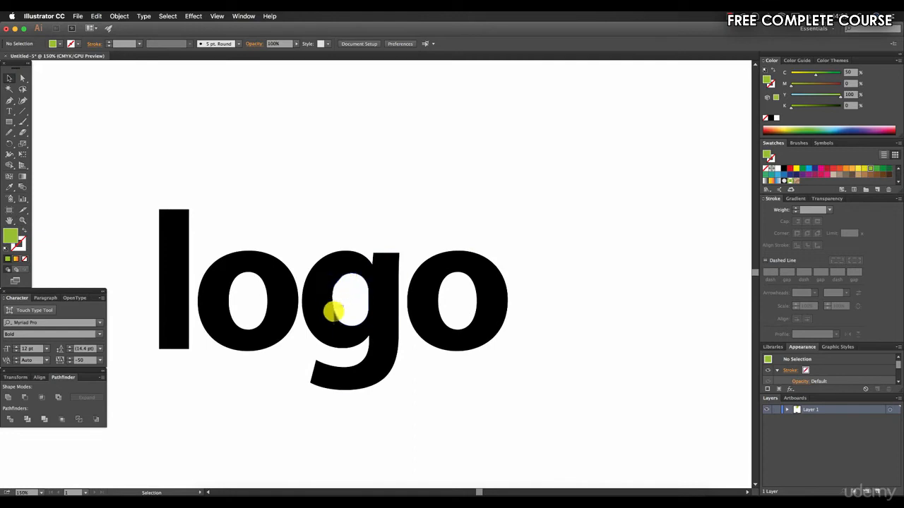
{"action": "mouse_move", "coordinate": [394, 196]}
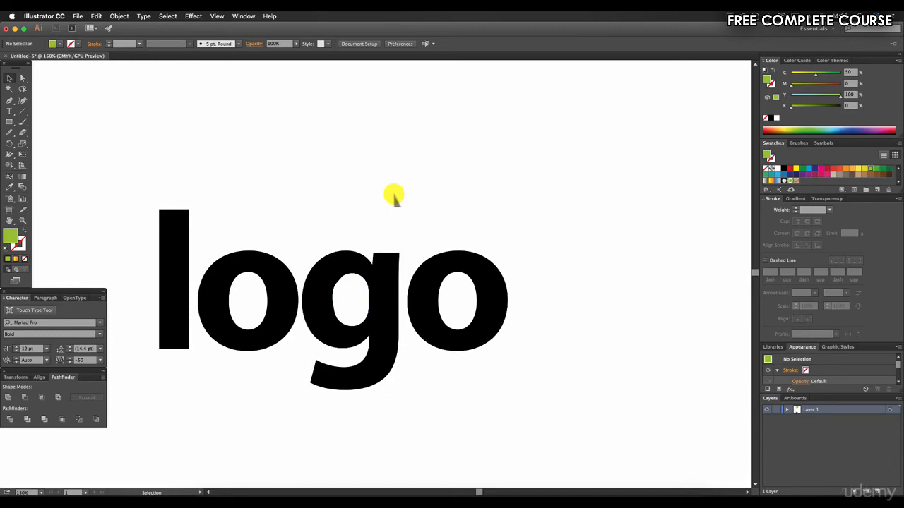
Step: Bring the outlined 'logo' lettering into view at 150% zoom
{"action": "left_click", "coordinate": [360, 261]}
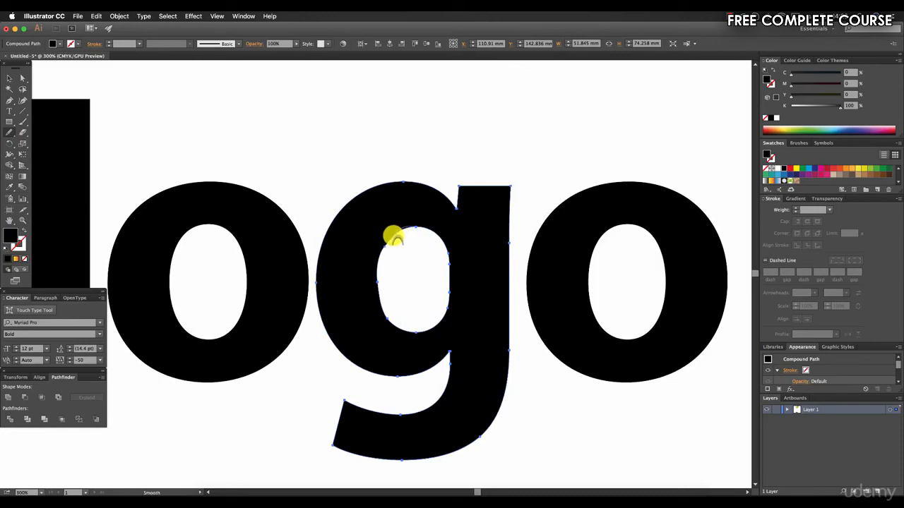
{"action": "mouse_move", "coordinate": [377, 268]}
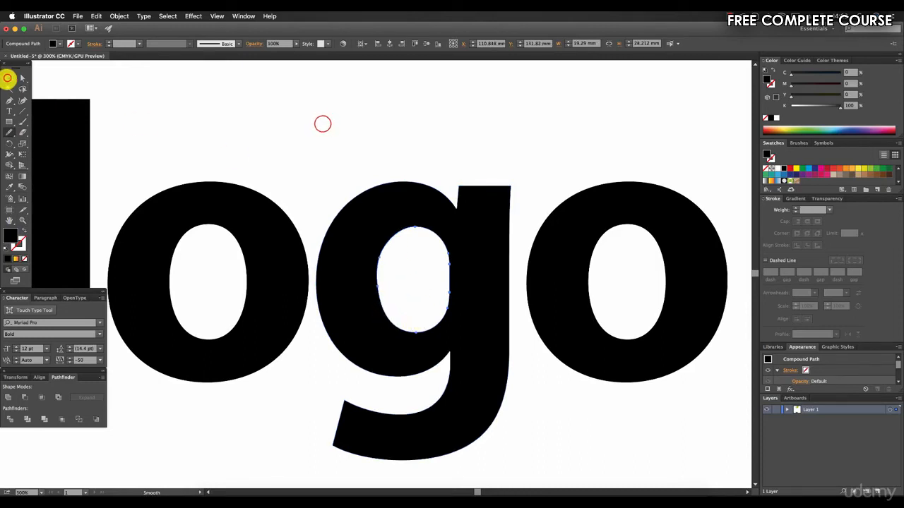
Step: Deselect the lettering to reveal the smoothed 'g' counter
{"action": "left_click", "coordinate": [323, 126]}
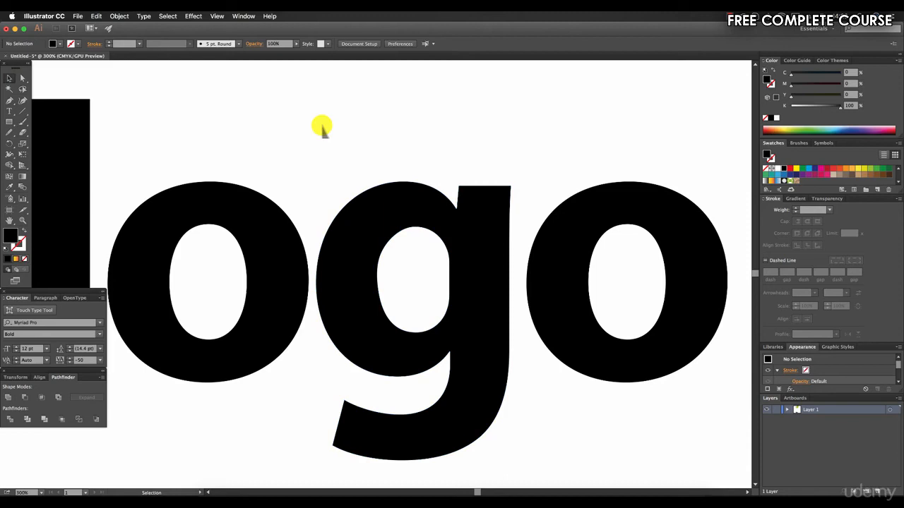